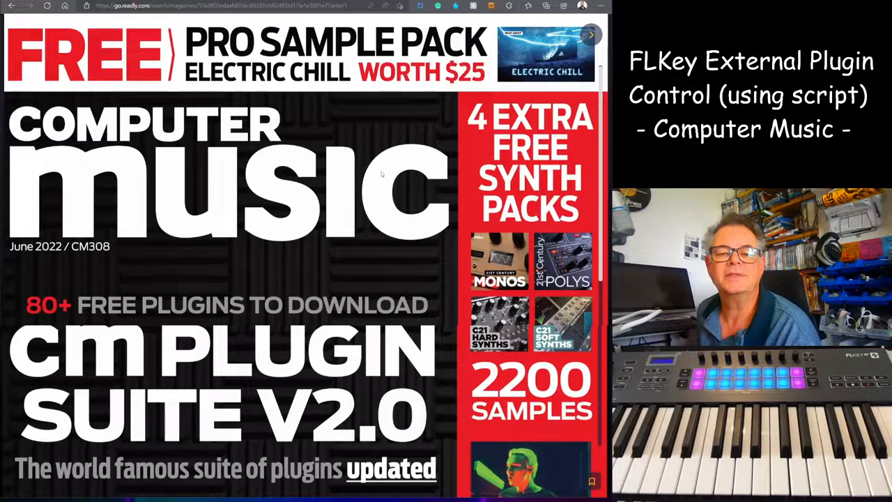
mouse_move(315, 166)
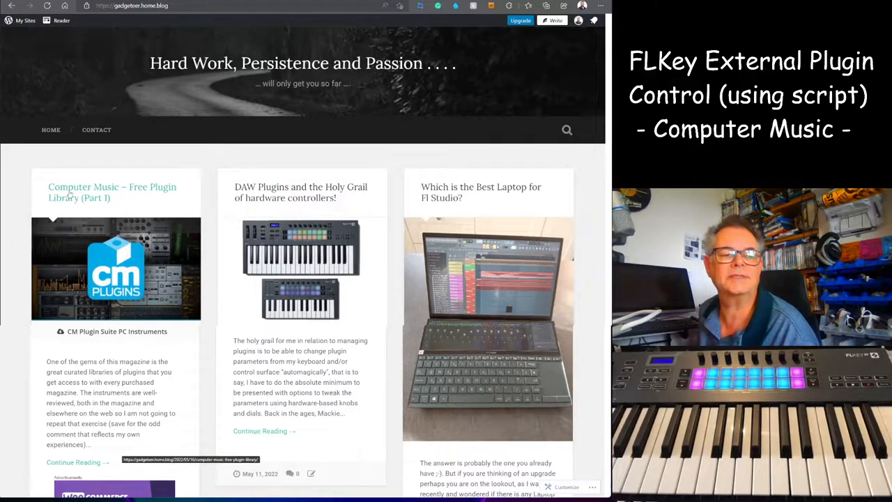
Open the 'Computer Music – Free Plugin Library (Part 1)' post and read down to the ADM CM section.
click(111, 192)
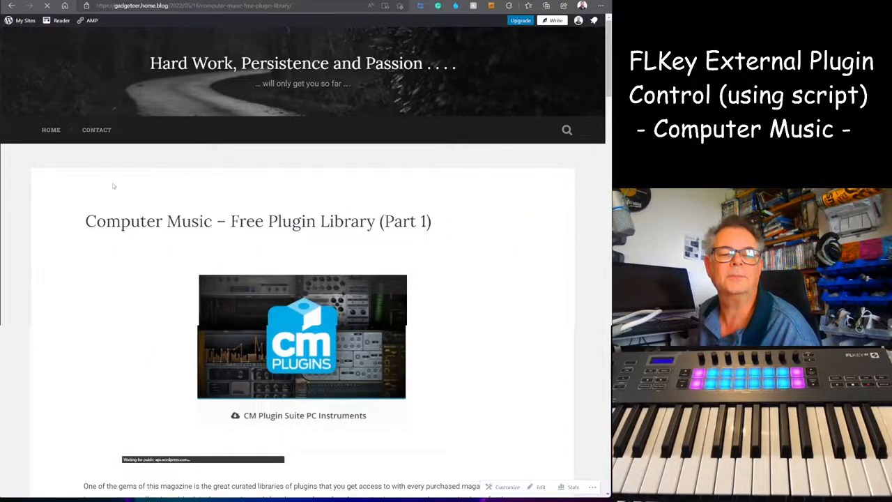
scroll(down, 3)
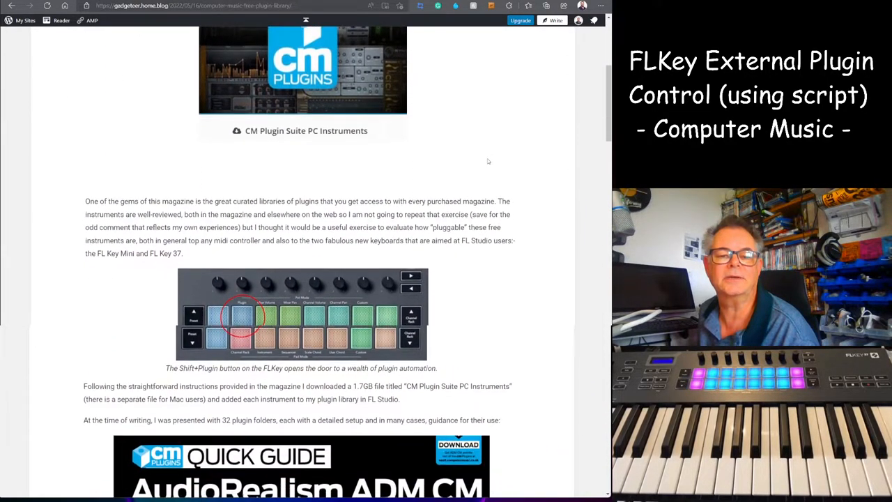
scroll(down, 3)
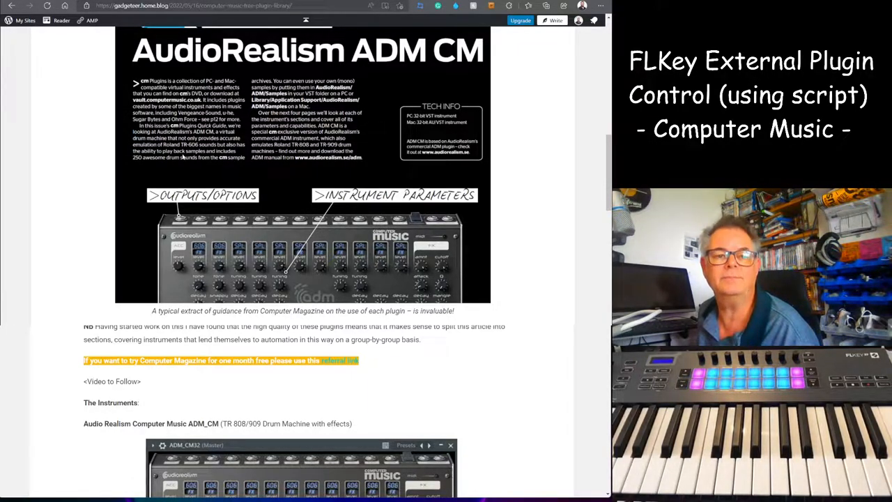
mouse_move(295, 203)
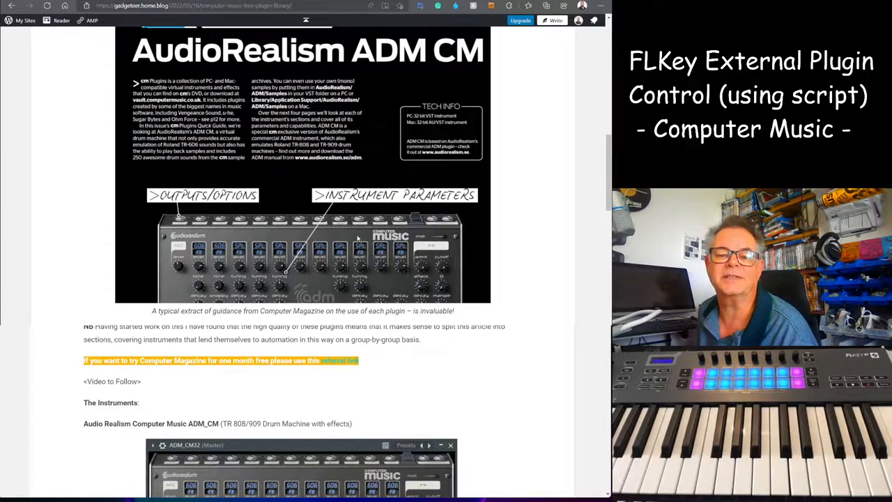
scroll(down, 3)
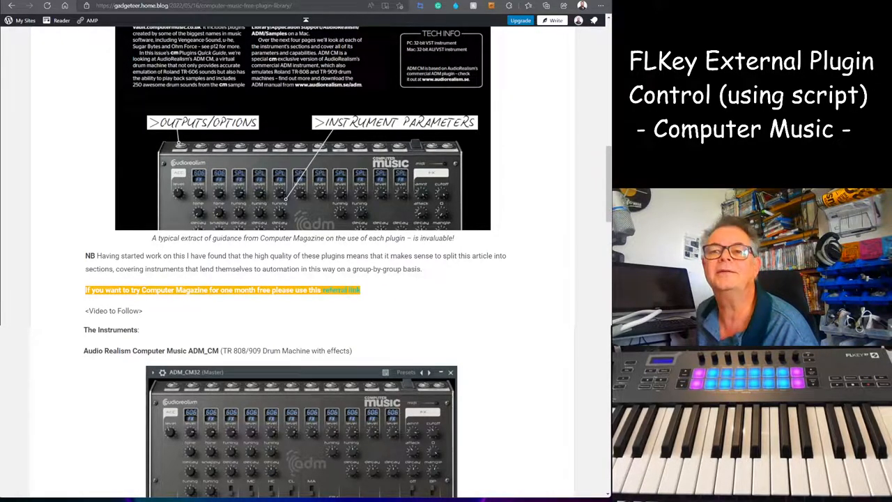
click(341, 290)
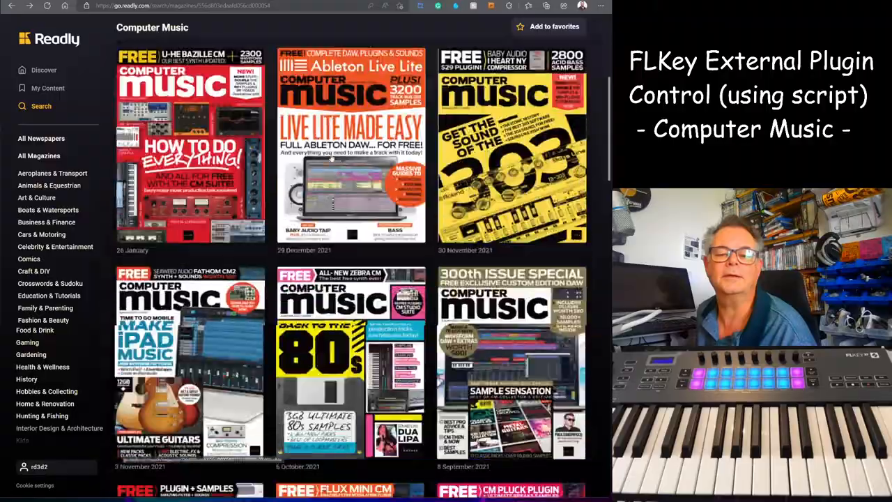
scroll(down, 3)
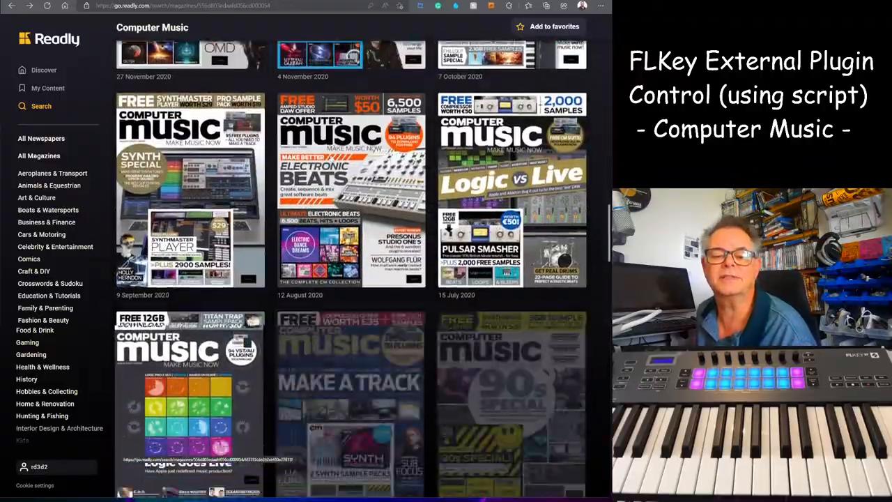
scroll(down, 3)
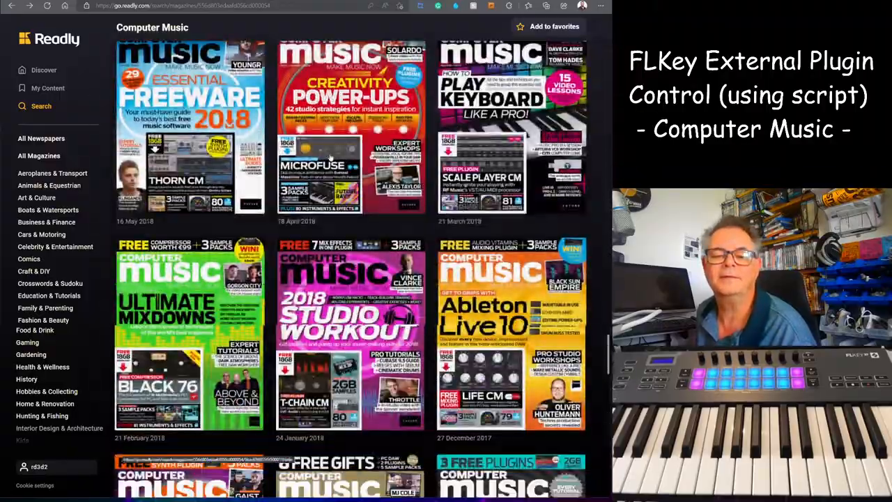
scroll(down, 3)
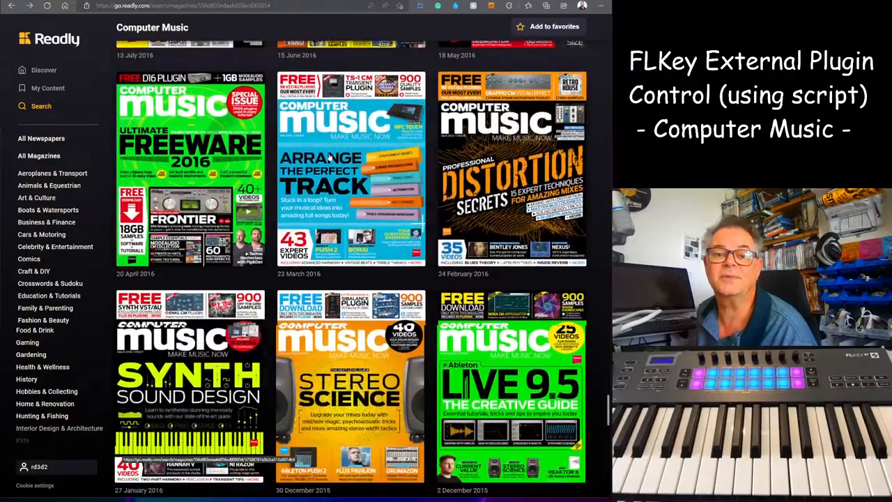
scroll(down, 3)
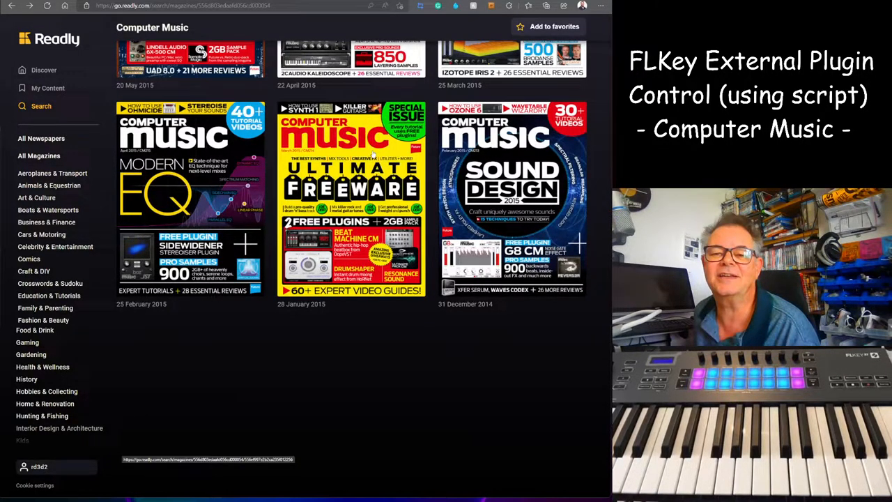
scroll(down, 3)
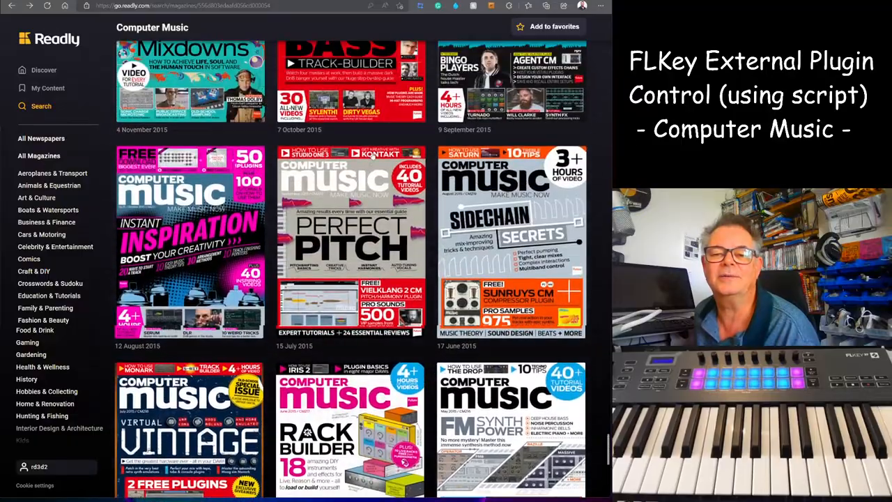
scroll(down, 3)
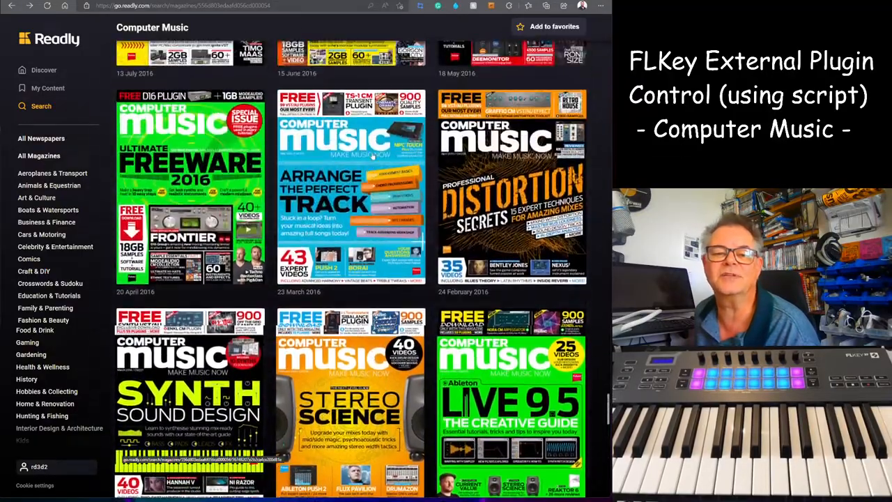
scroll(down, 3)
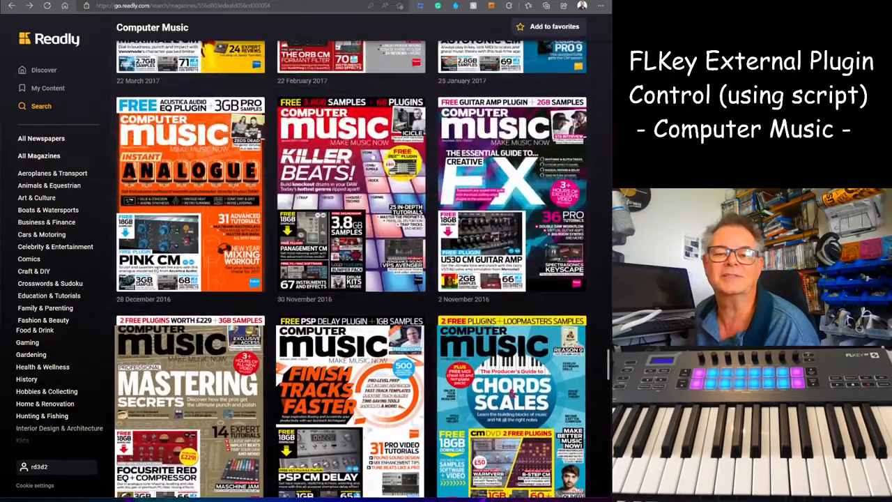
scroll(down, 3)
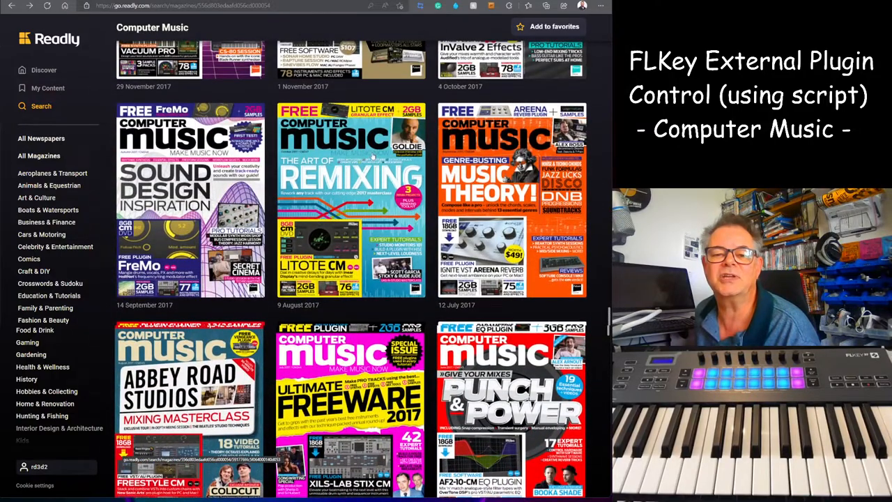
scroll(down, 3)
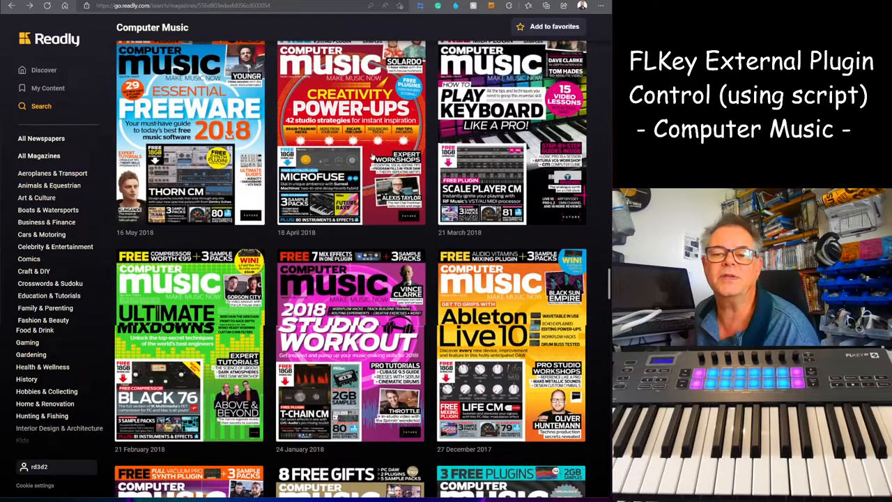
scroll(down, 3)
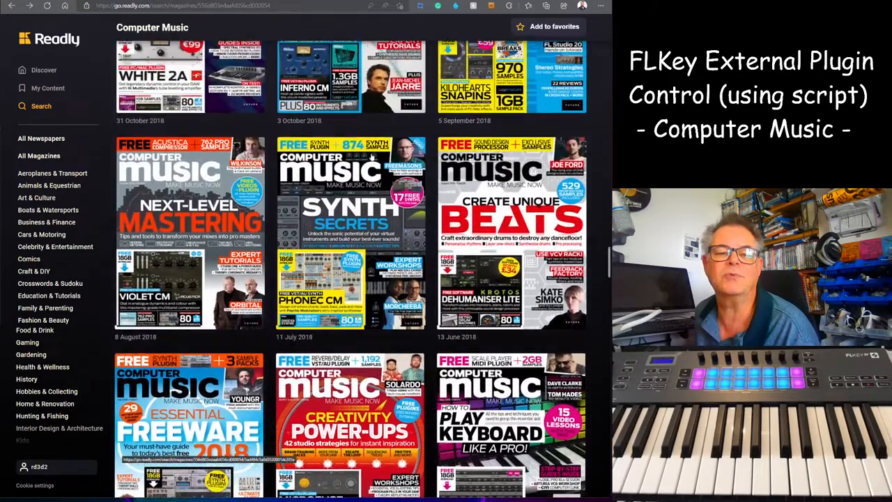
scroll(down, 3)
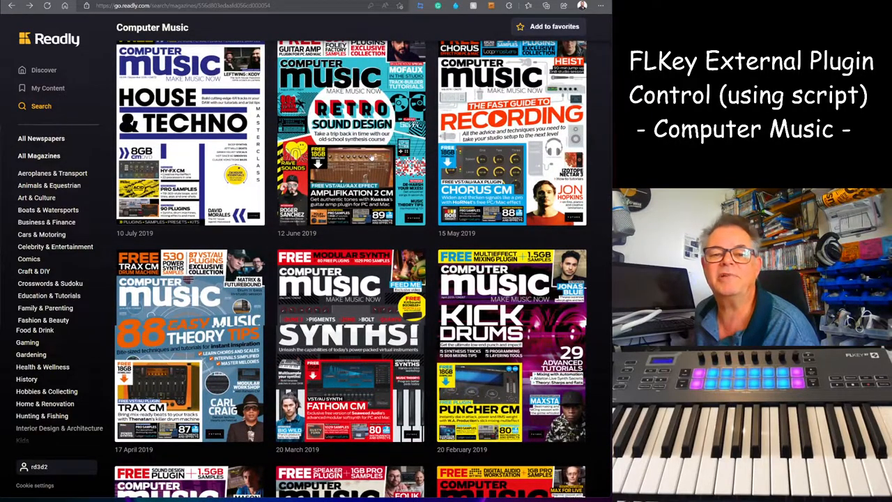
scroll(down, 3)
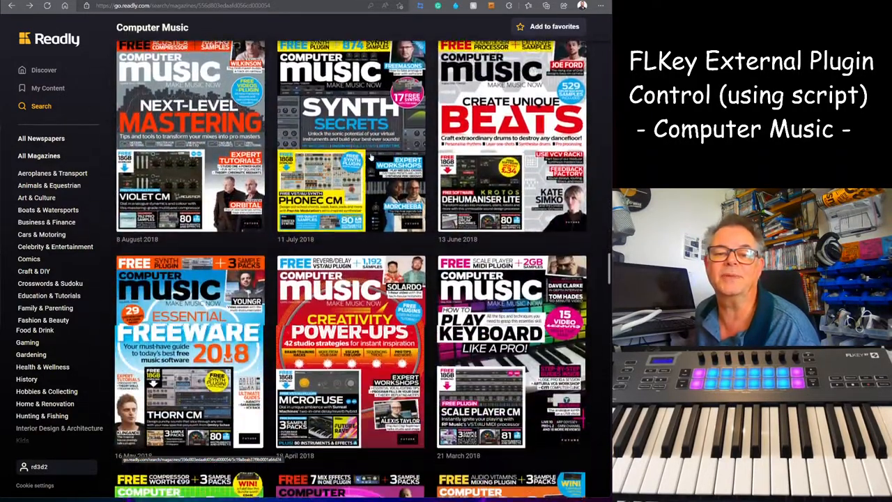
scroll(down, 3)
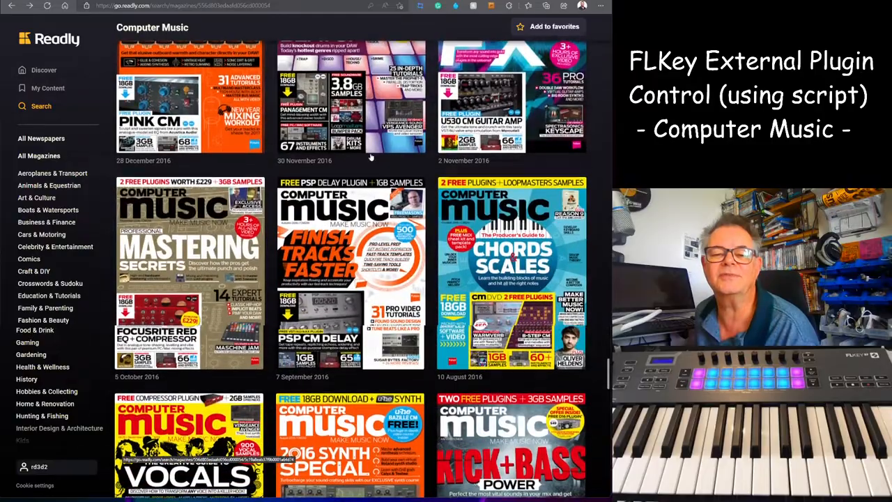
scroll(down, 3)
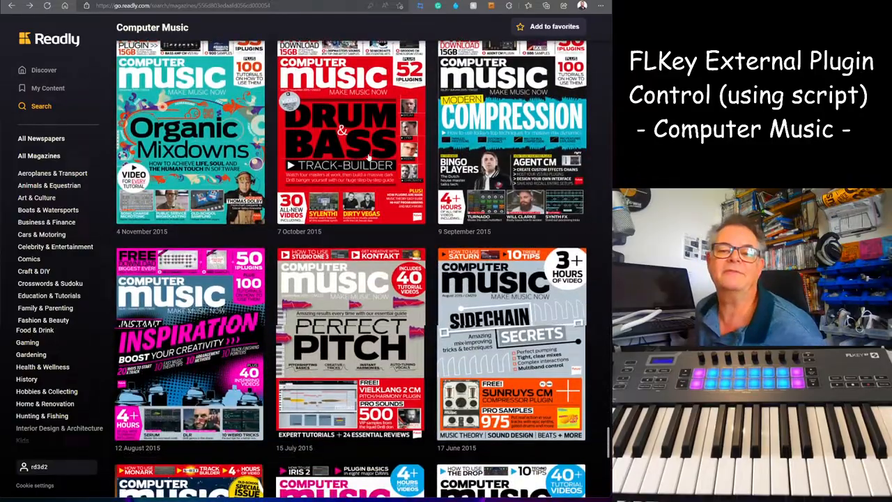
scroll(down, 3)
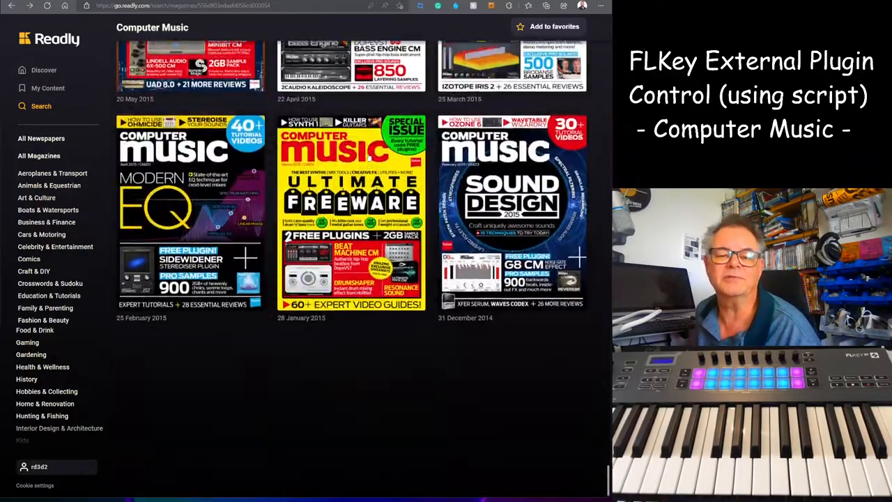
scroll(down, 3)
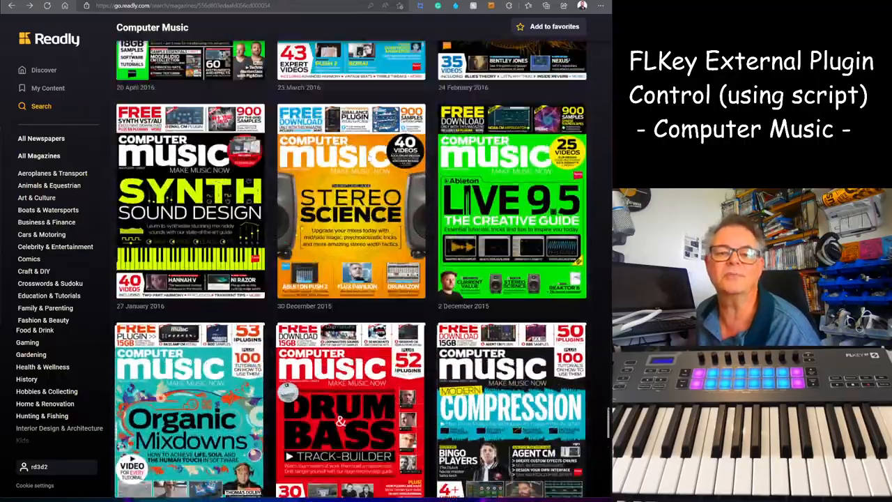
scroll(down, 3)
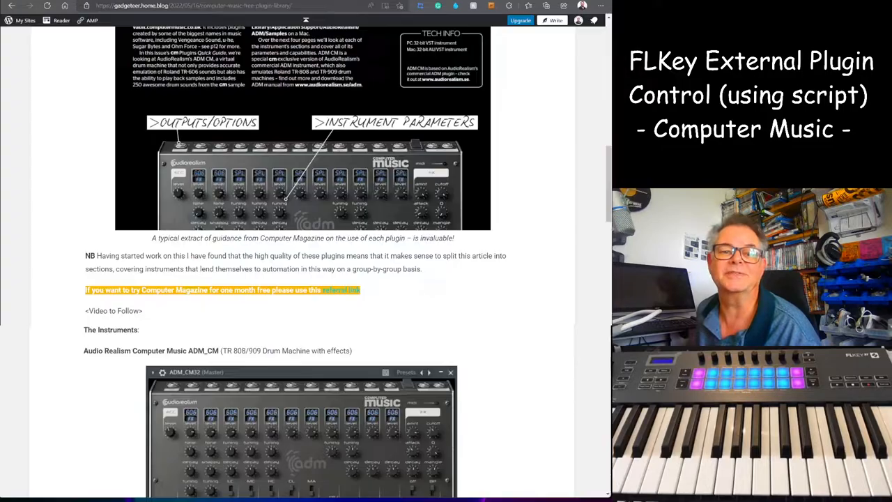
Scroll the instruments section past ADM, miniBit, Curve 2 and Thorn to the Einklang entry.
scroll(down, 3)
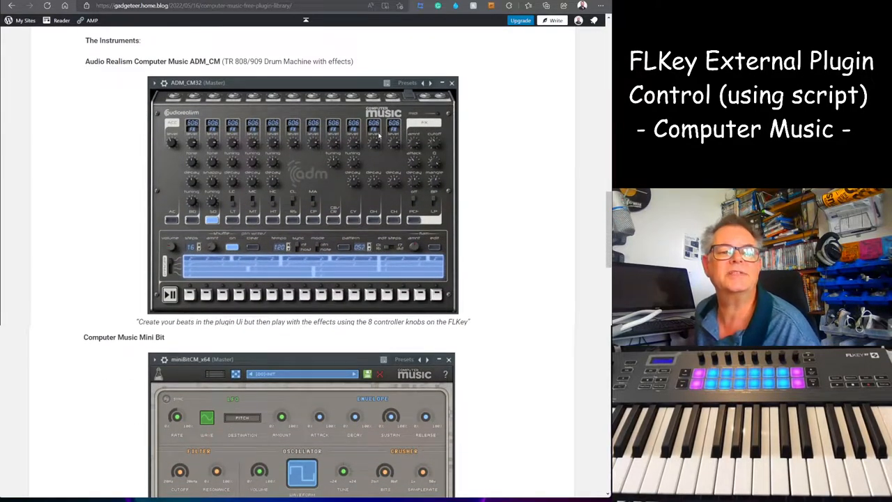
scroll(down, 3)
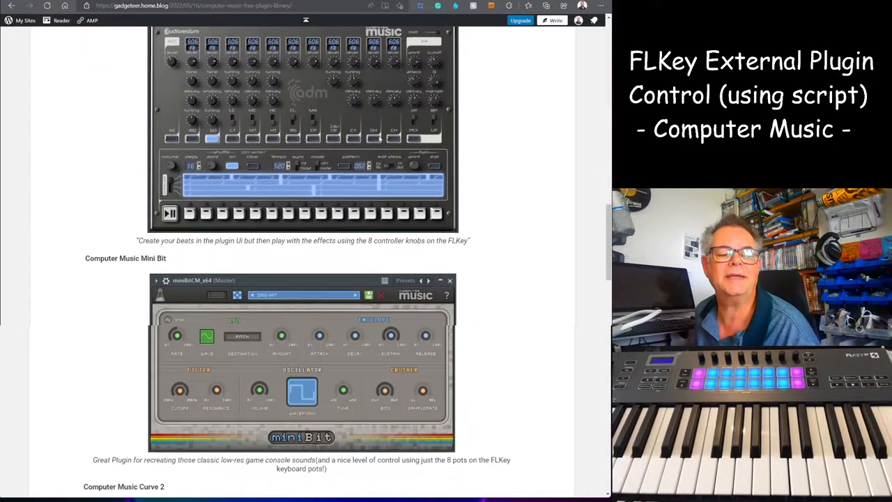
scroll(down, 3)
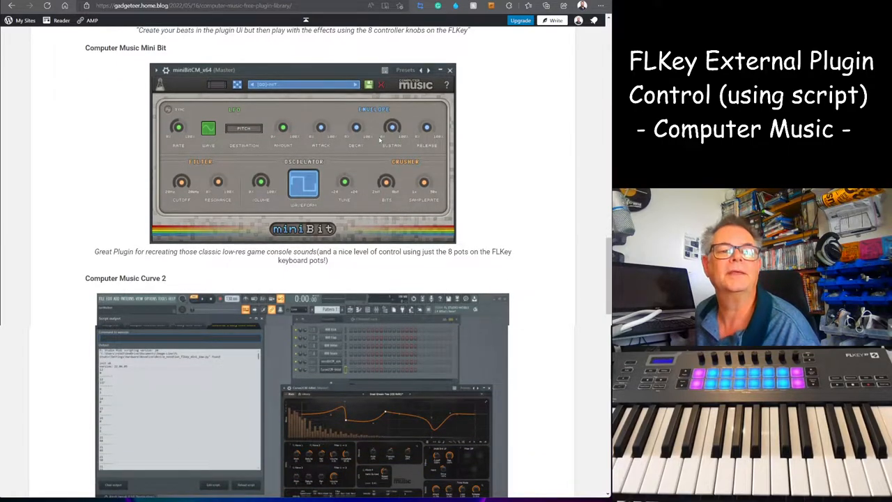
scroll(down, 3)
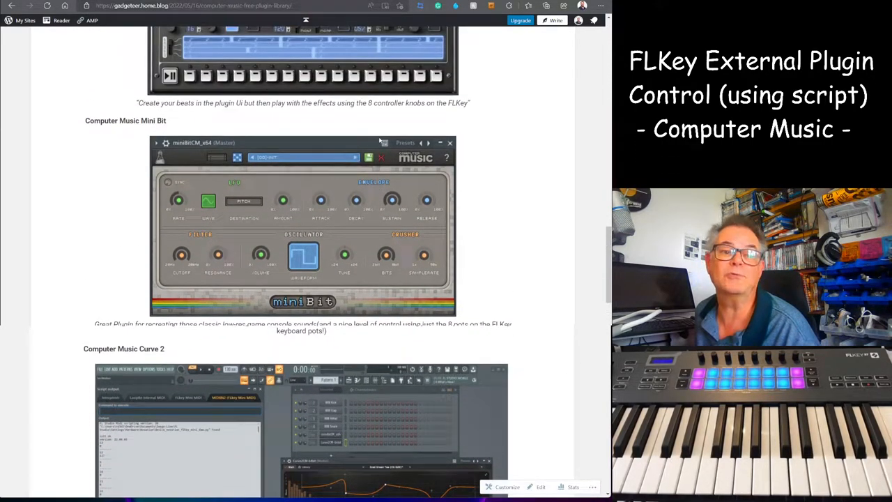
scroll(down, 3)
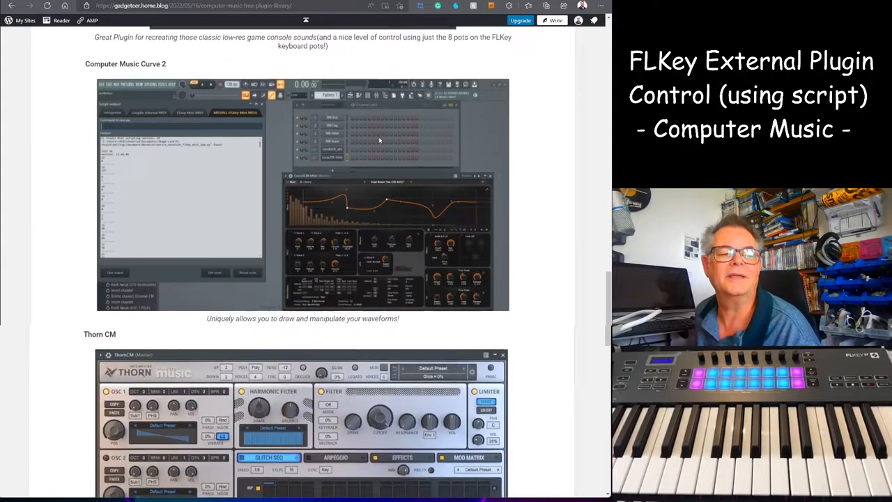
scroll(down, 3)
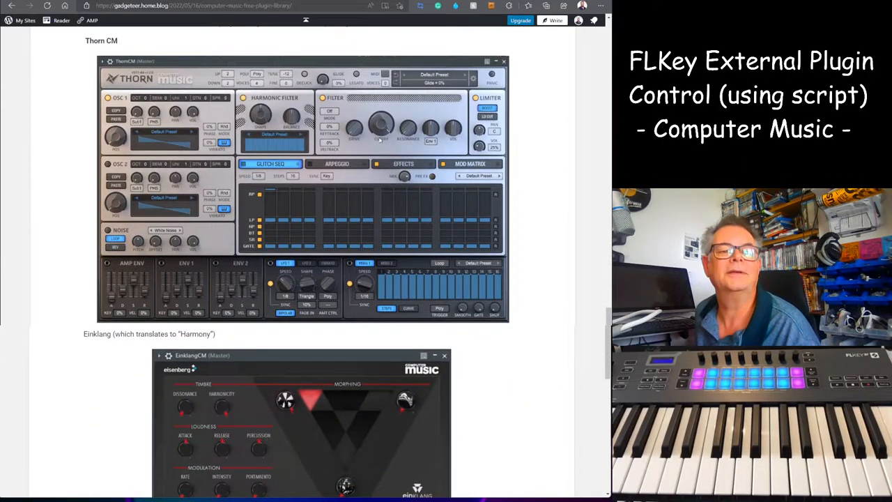
scroll(down, 3)
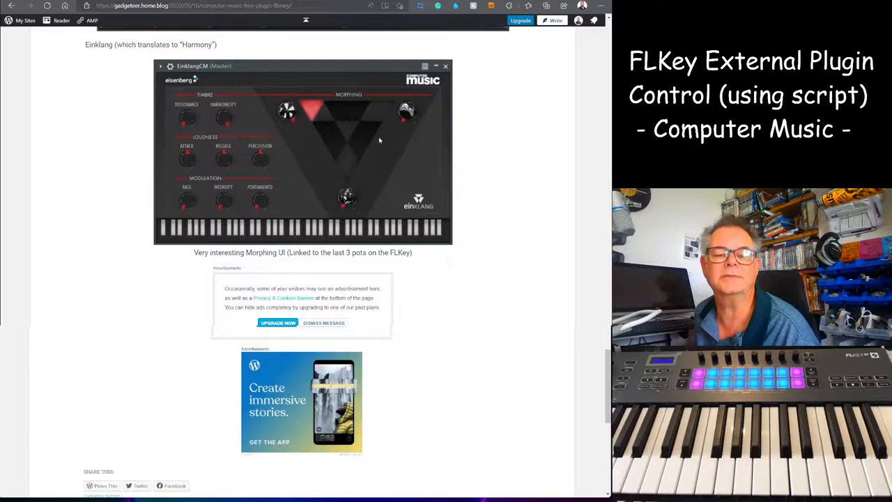
mouse_move(332, 148)
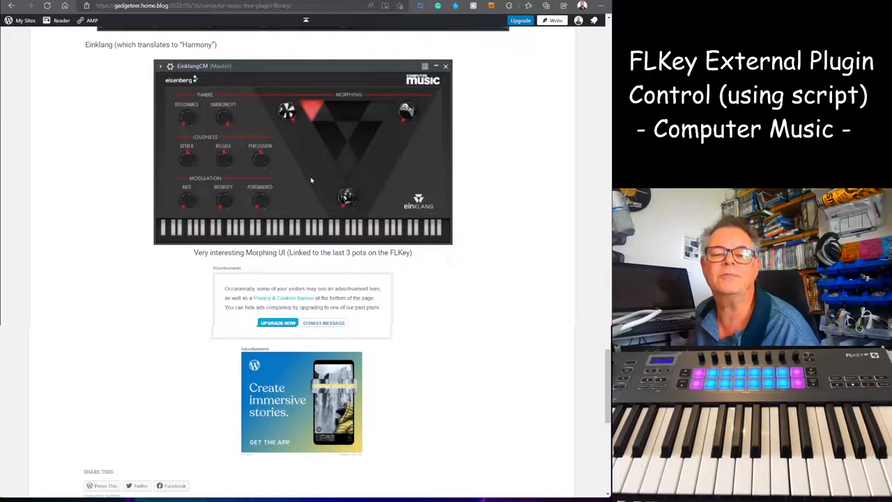
mouse_move(307, 122)
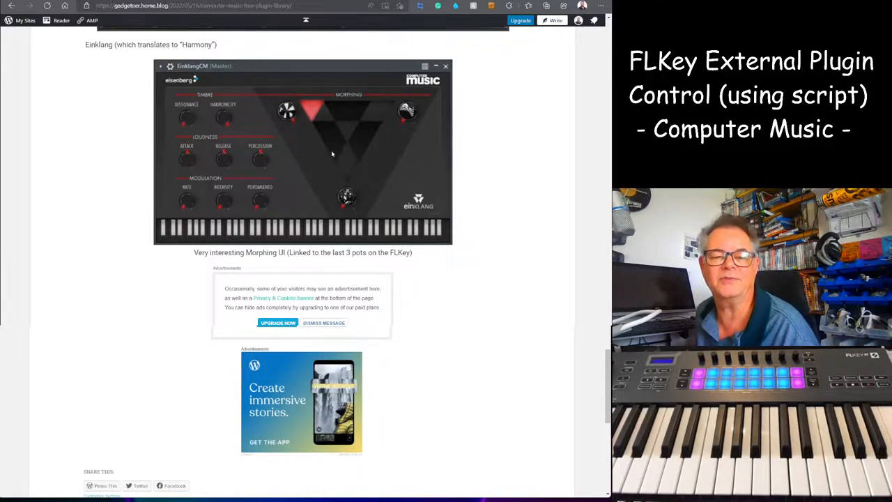
mouse_move(336, 151)
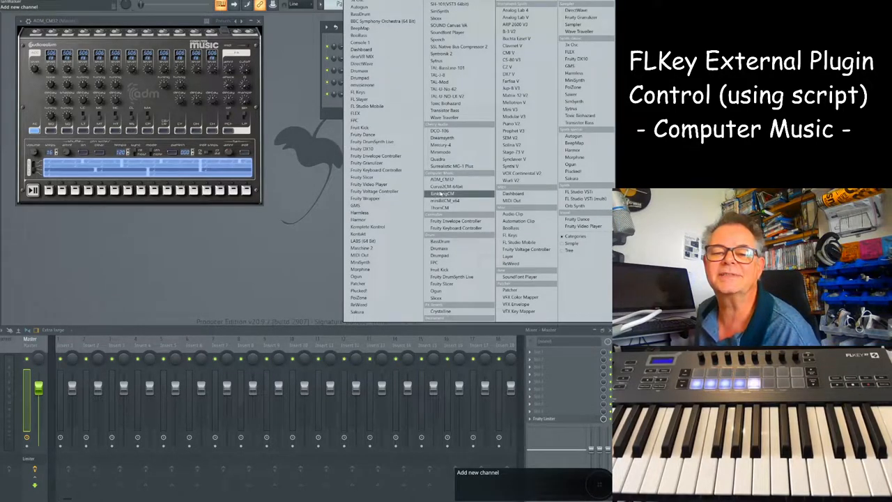
Add the ADM_CM2, Curve CM and Einklang CM plugins as new Channel Rack channels.
click(443, 192)
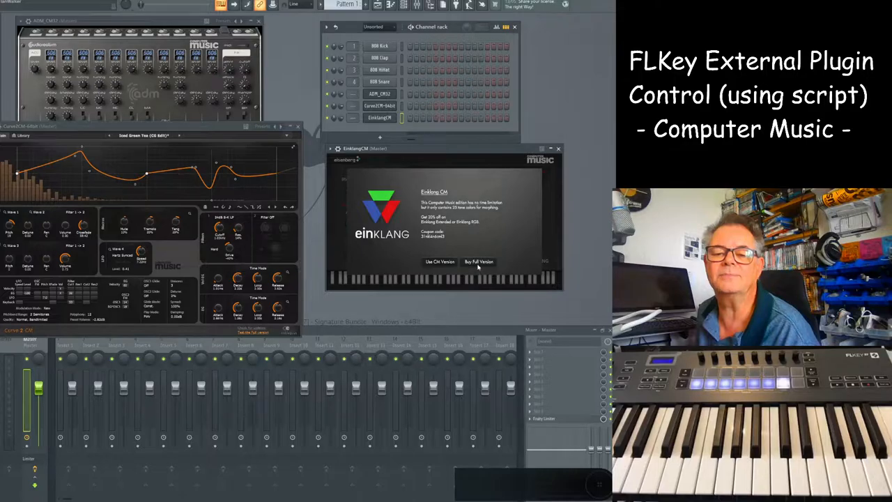
Continue Einklang as the free CM version, move it to the bottom left, and add Thorn CM and miniBit CM channels.
click(439, 262)
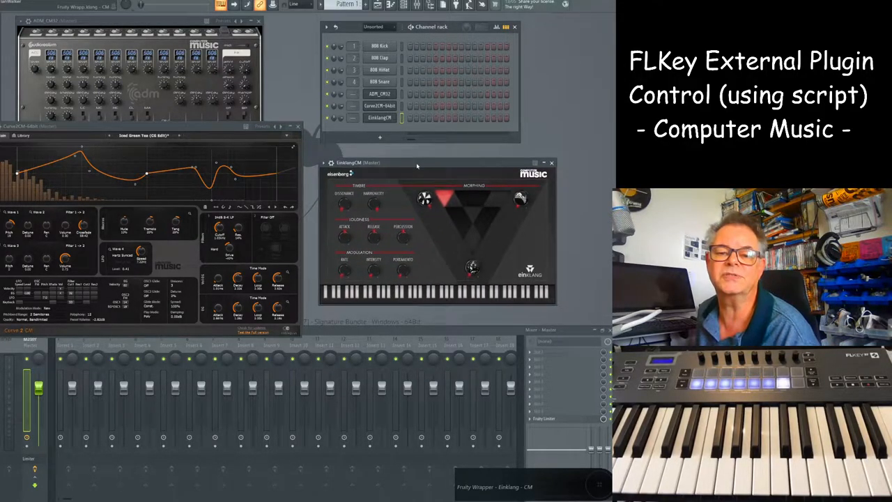
drag(357, 161, 58, 354)
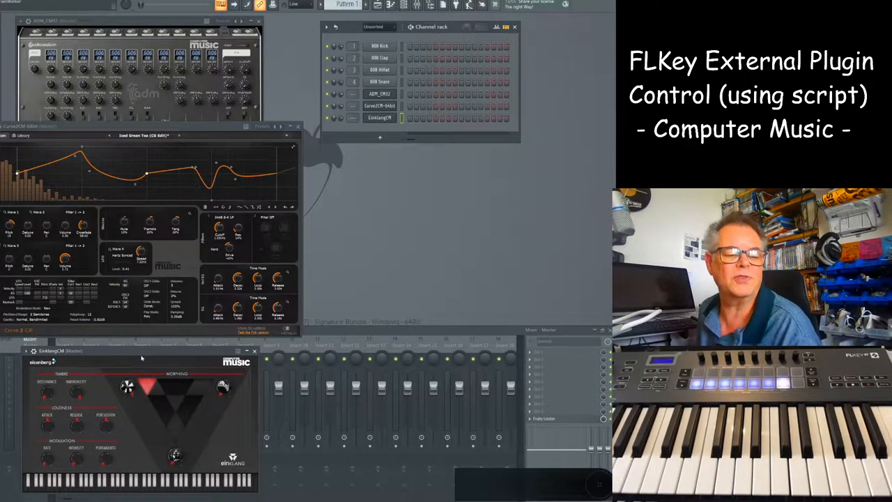
click(379, 138)
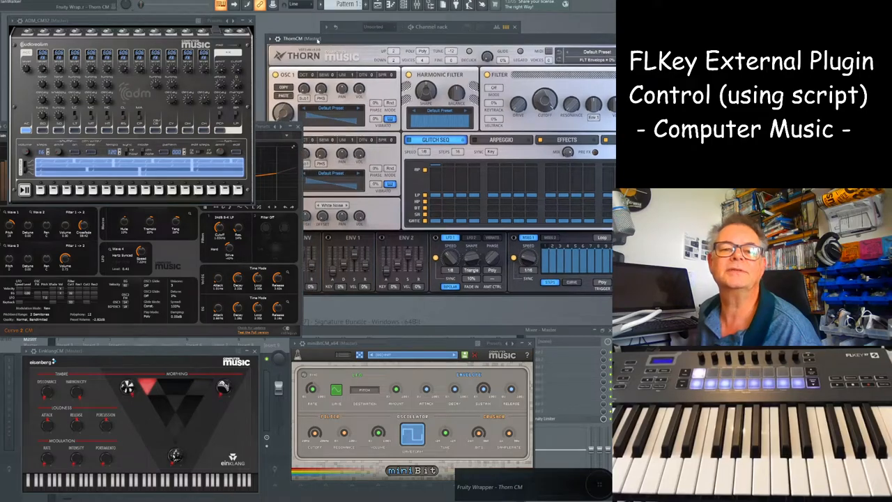
click(270, 39)
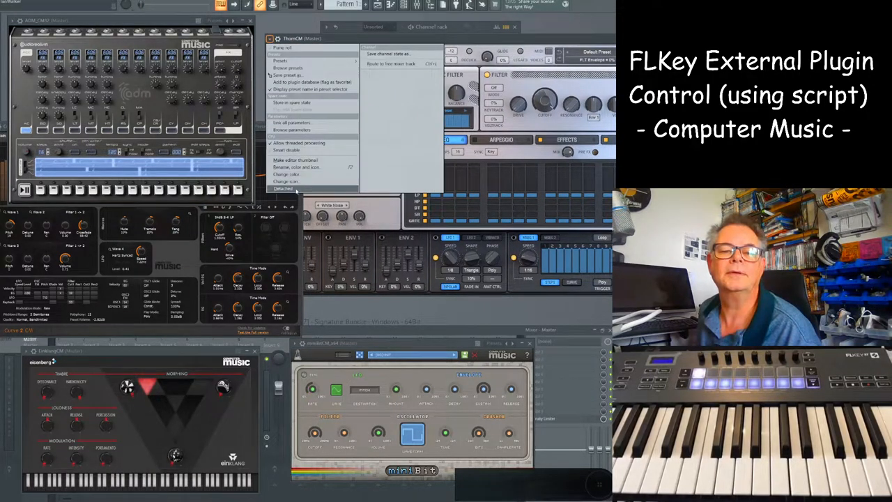